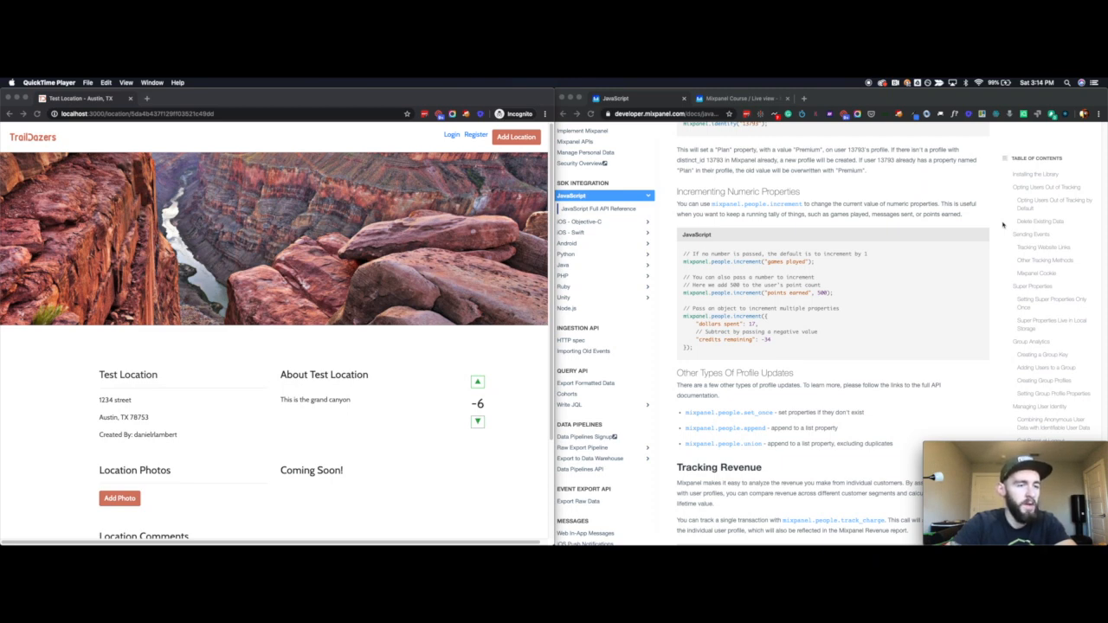
{"action": "mouse_move", "coordinate": [883, 282]}
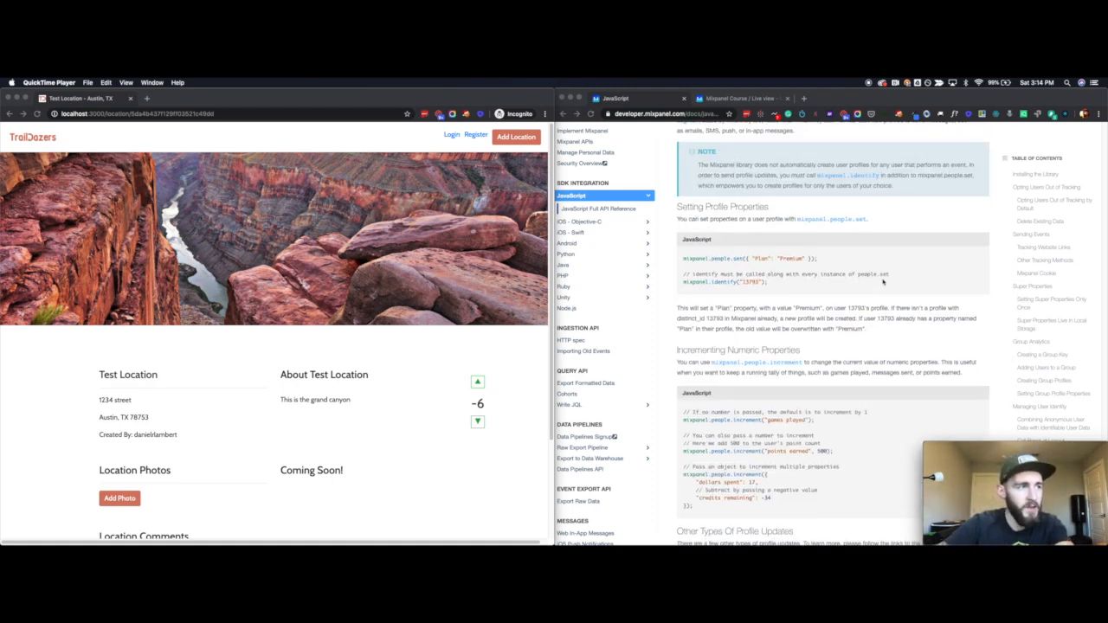
Scroll back up to Storing User Profiles and switch to the Live view of incoming events.
{"action": "scroll", "scroll_direction": "up", "scroll_amount": 3}
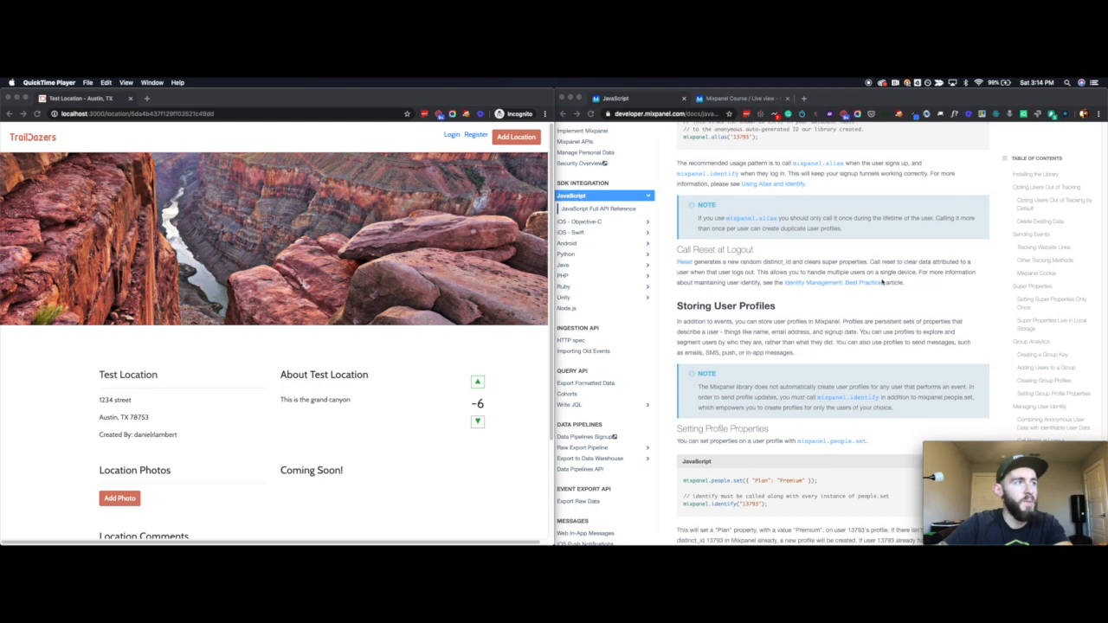
{"action": "left_click", "coordinate": [735, 98]}
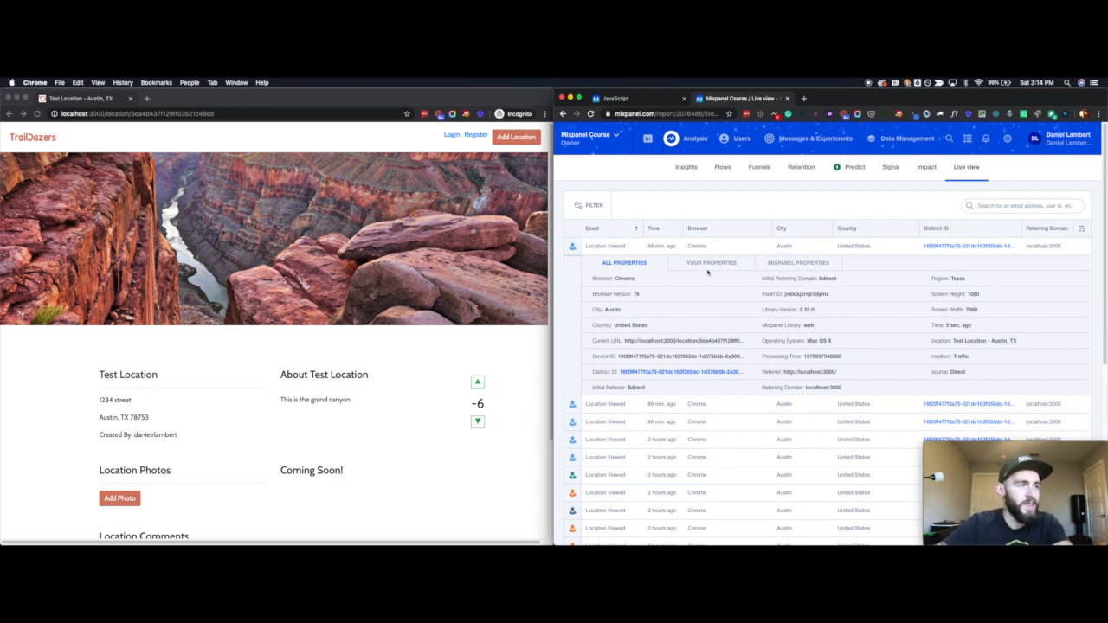
Compare Your Properties with All Properties, view a profile via Users > Explore, then return to the docs.
{"action": "left_click", "coordinate": [710, 263]}
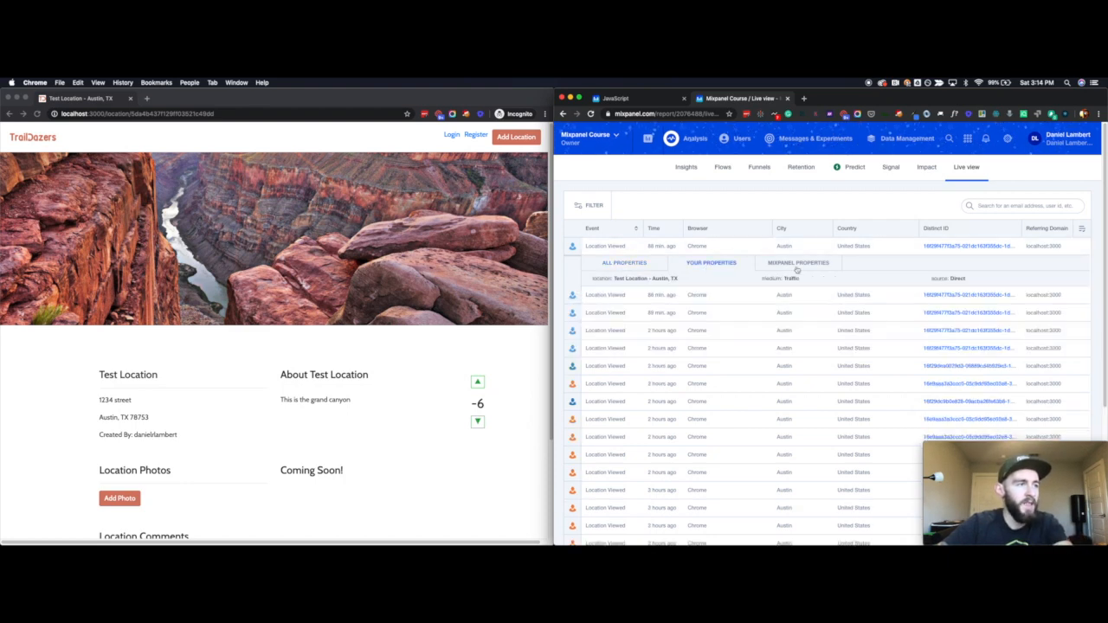
{"action": "left_click", "coordinate": [624, 262]}
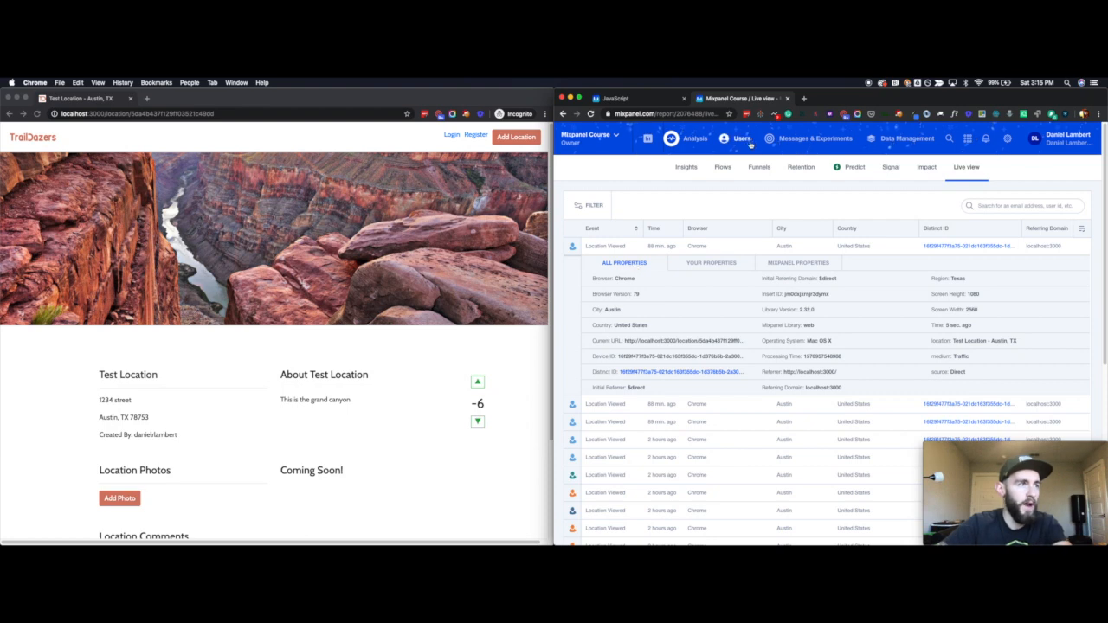
{"action": "left_click", "coordinate": [741, 138]}
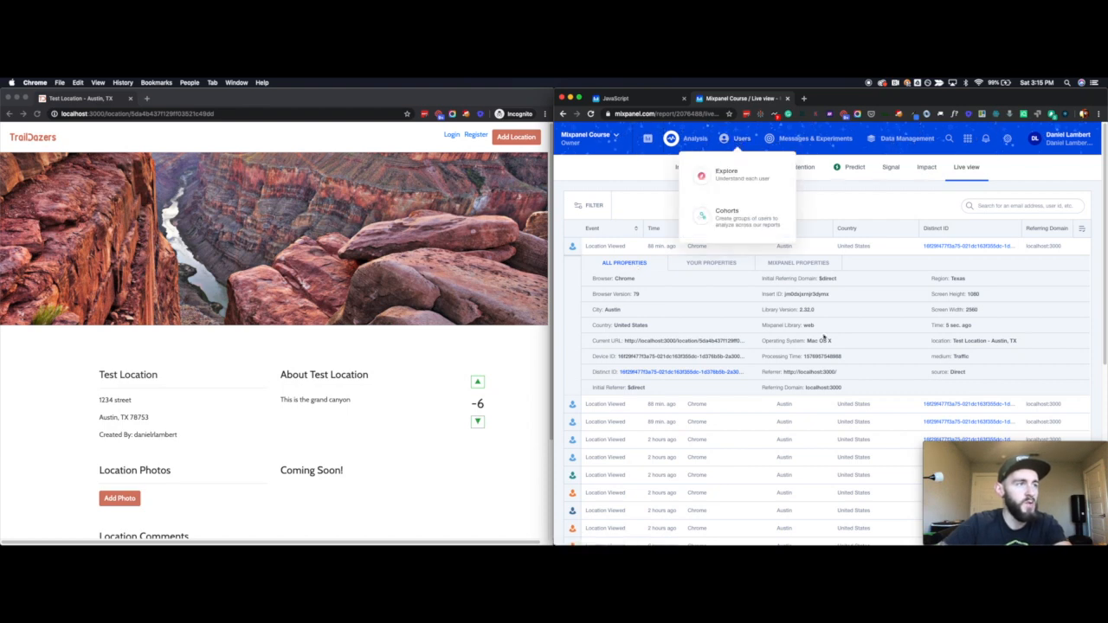
{"action": "left_click", "coordinate": [727, 174]}
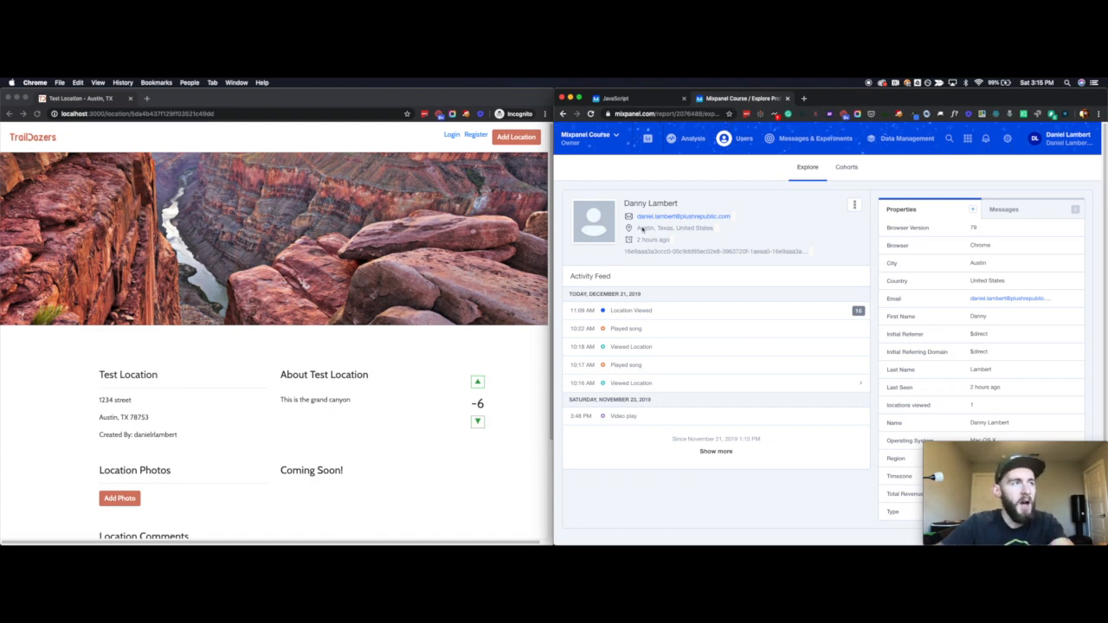
{"action": "left_click", "coordinate": [632, 98]}
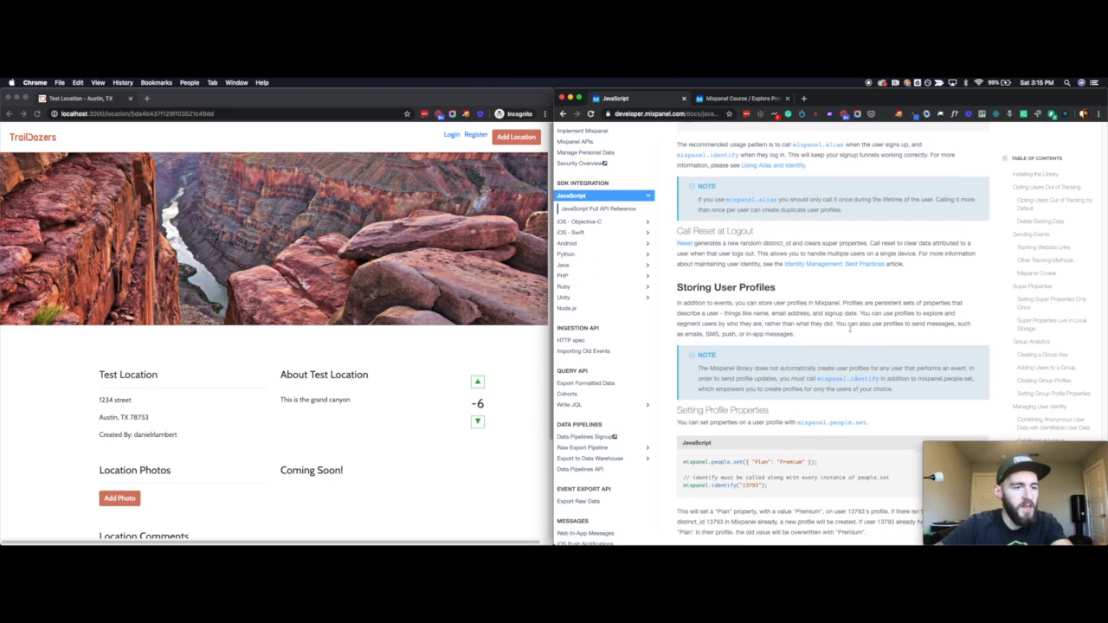
{"action": "scroll", "scroll_direction": "down", "scroll_amount": 3}
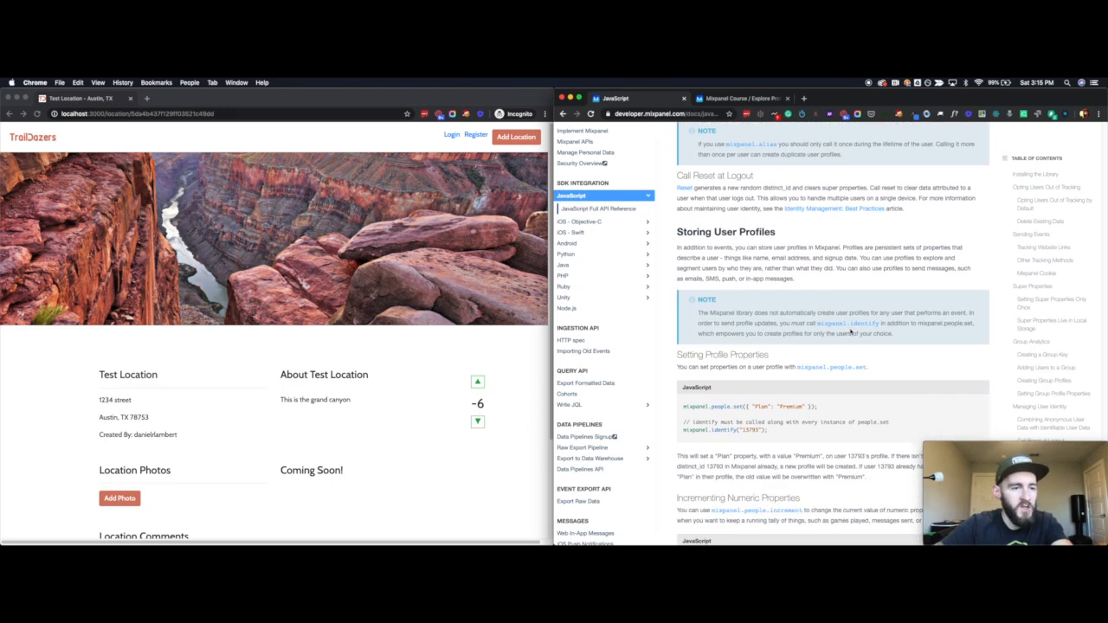
{"action": "scroll", "scroll_direction": "down", "scroll_amount": 3}
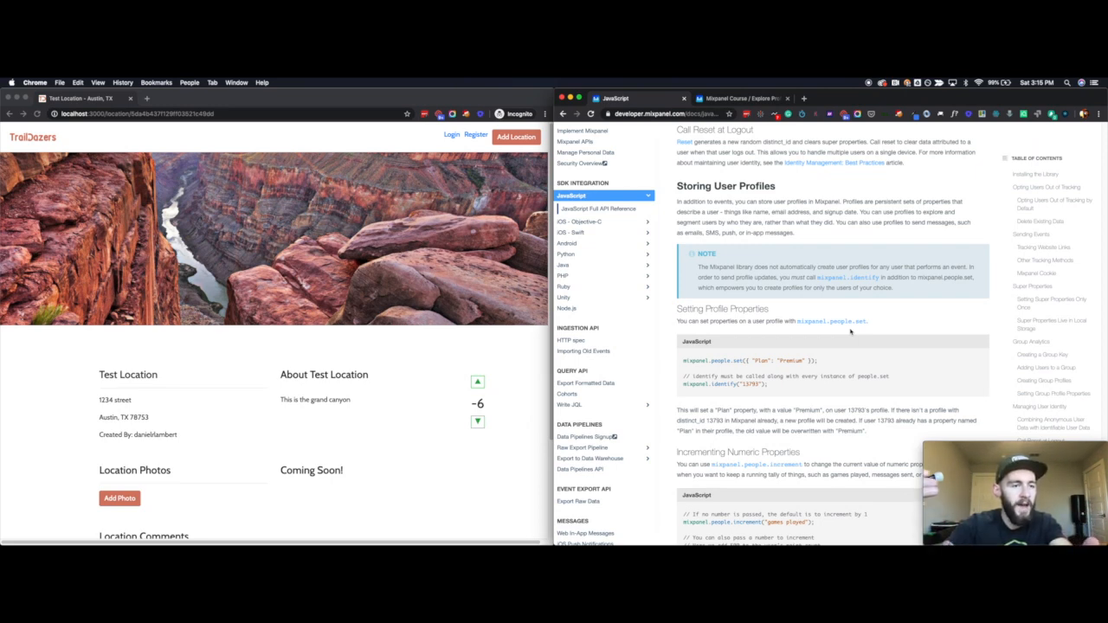
{"action": "scroll", "scroll_direction": "down", "scroll_amount": 3}
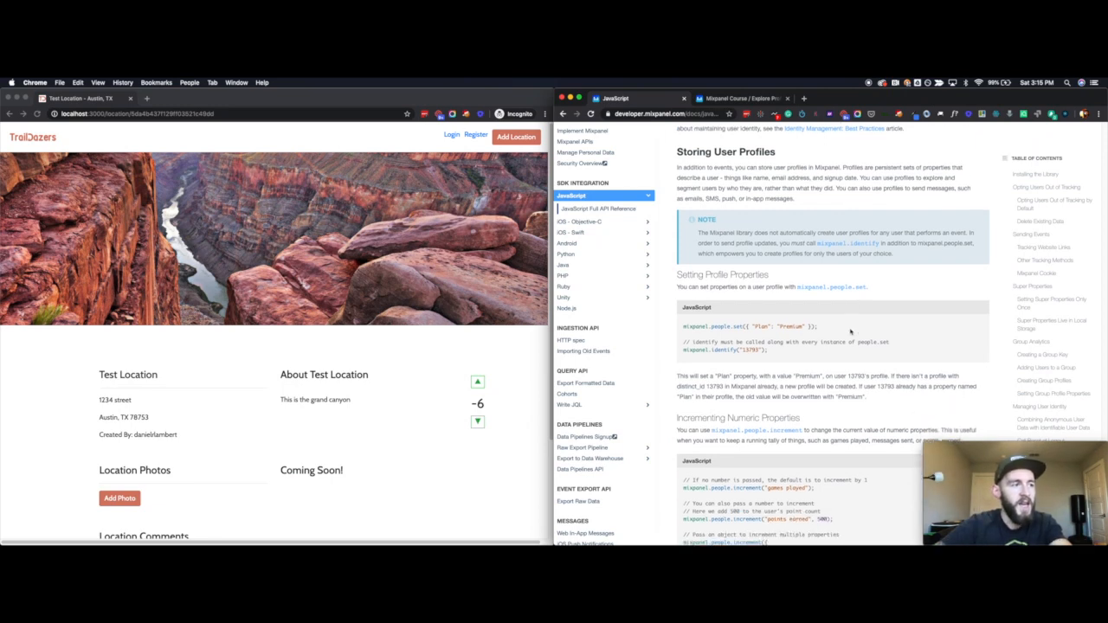
{"action": "scroll", "scroll_direction": "down", "scroll_amount": 3}
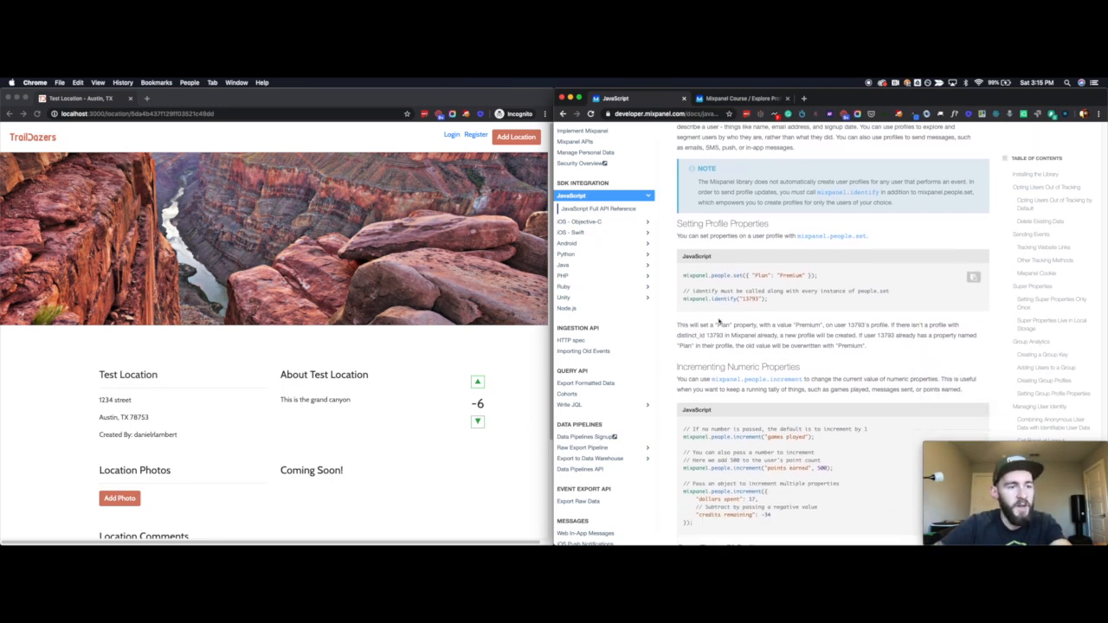
{"action": "scroll", "scroll_direction": "down", "scroll_amount": 3}
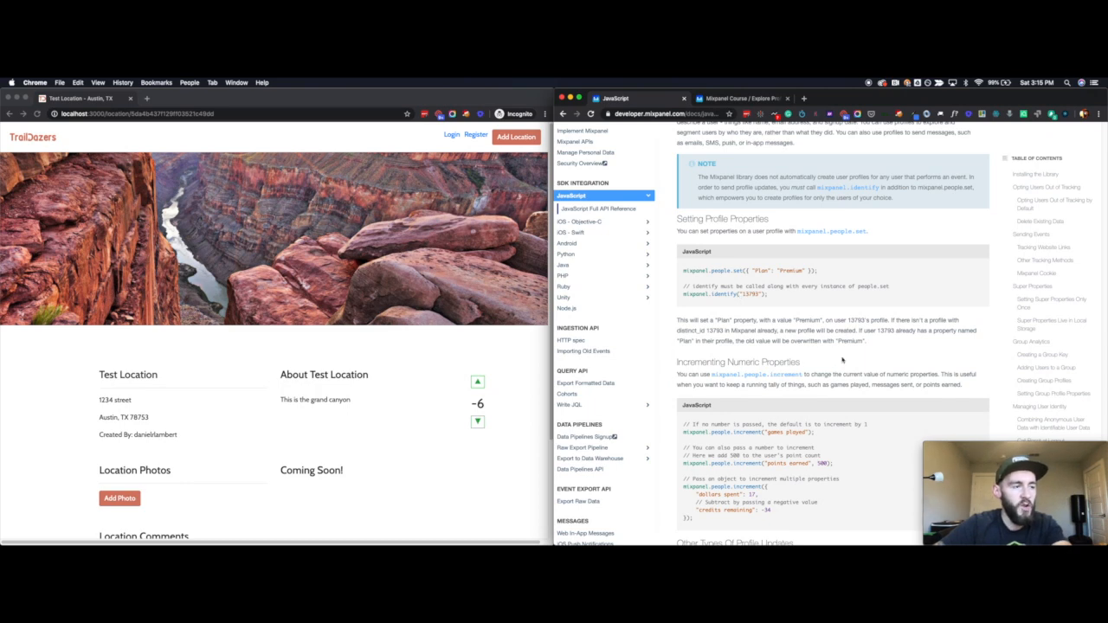
{"action": "scroll", "scroll_direction": "down", "scroll_amount": 3}
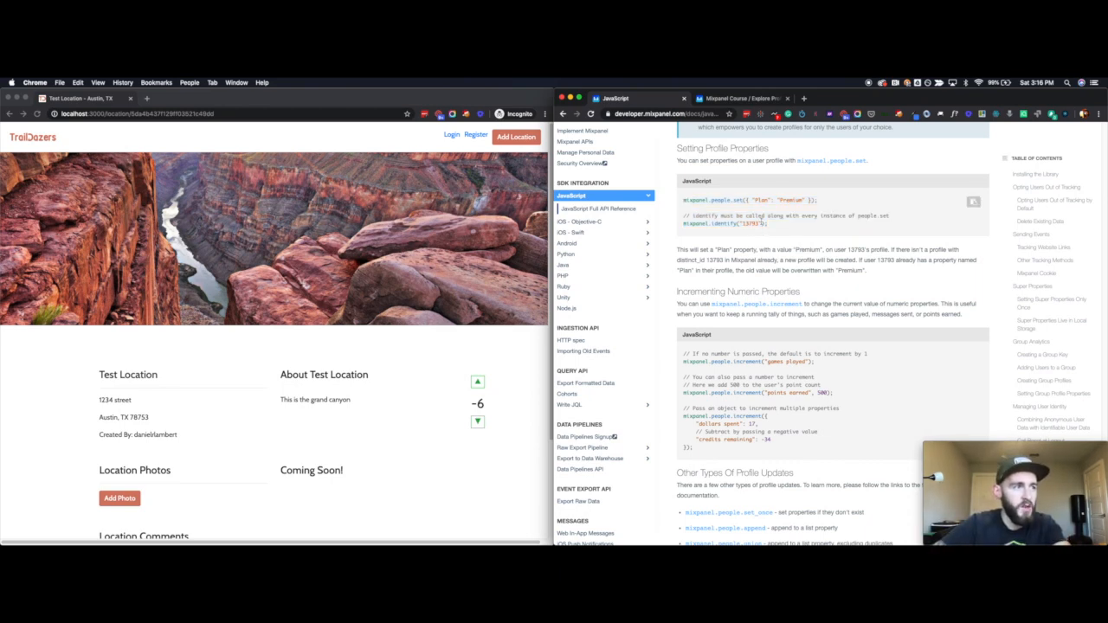
Highlight the example user id 13793 in the identify snippet and scroll on.
{"action": "double_click", "coordinate": [745, 224]}
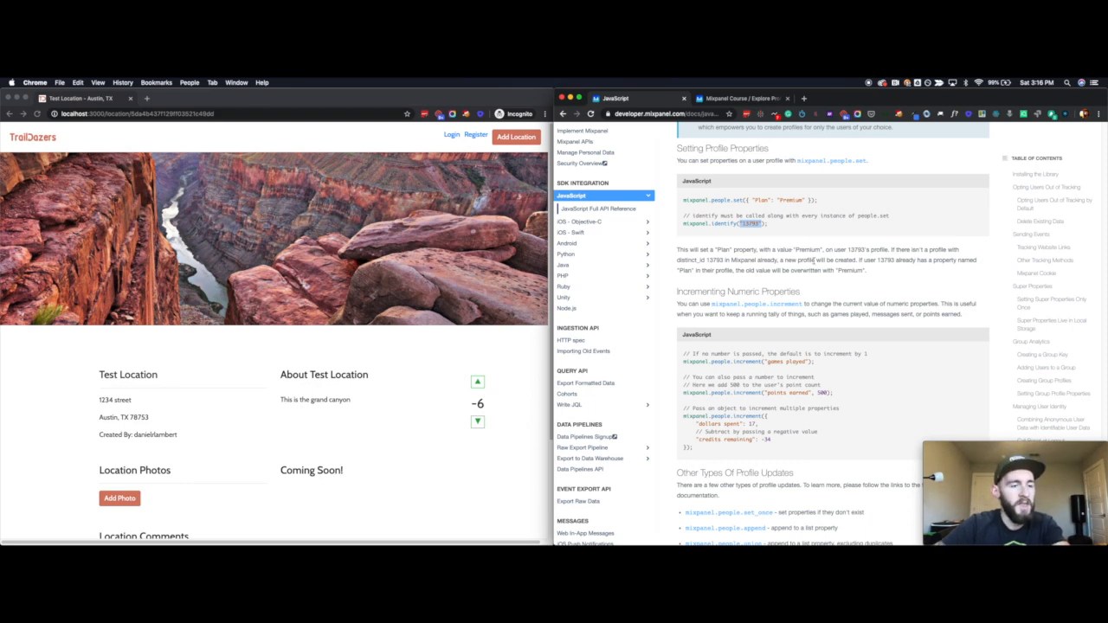
{"action": "scroll", "scroll_direction": "down", "scroll_amount": 3}
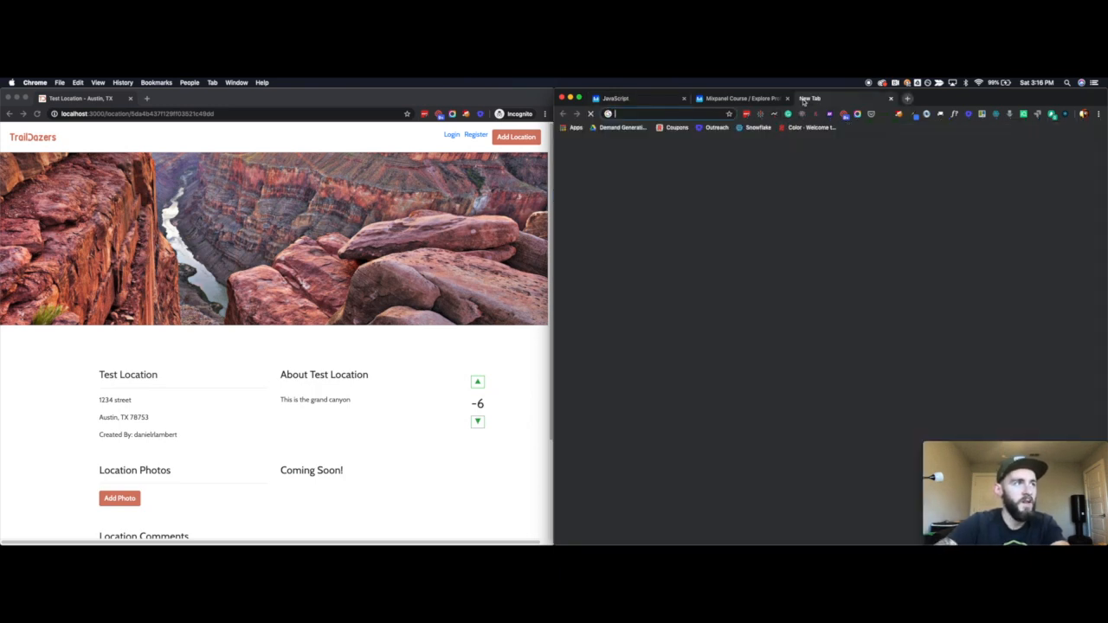
Search Google for 'people profiles mixpanel' and open the User Profiles Help Center article.
{"action": "type", "text": "people.ai"}
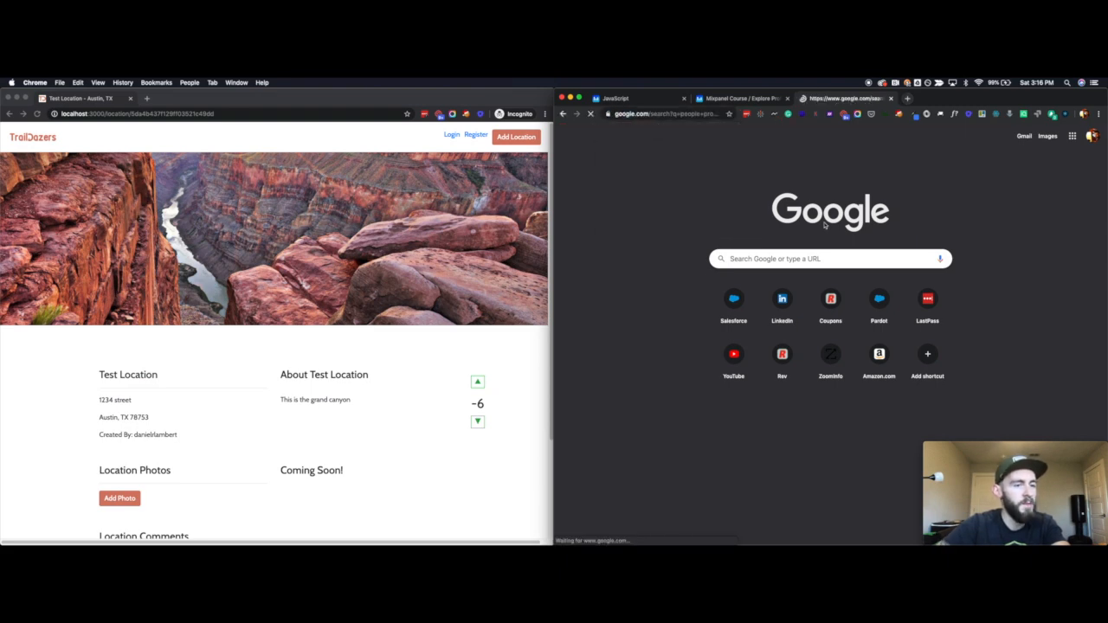
{"action": "type", "text": "people profiles mixpanel"}
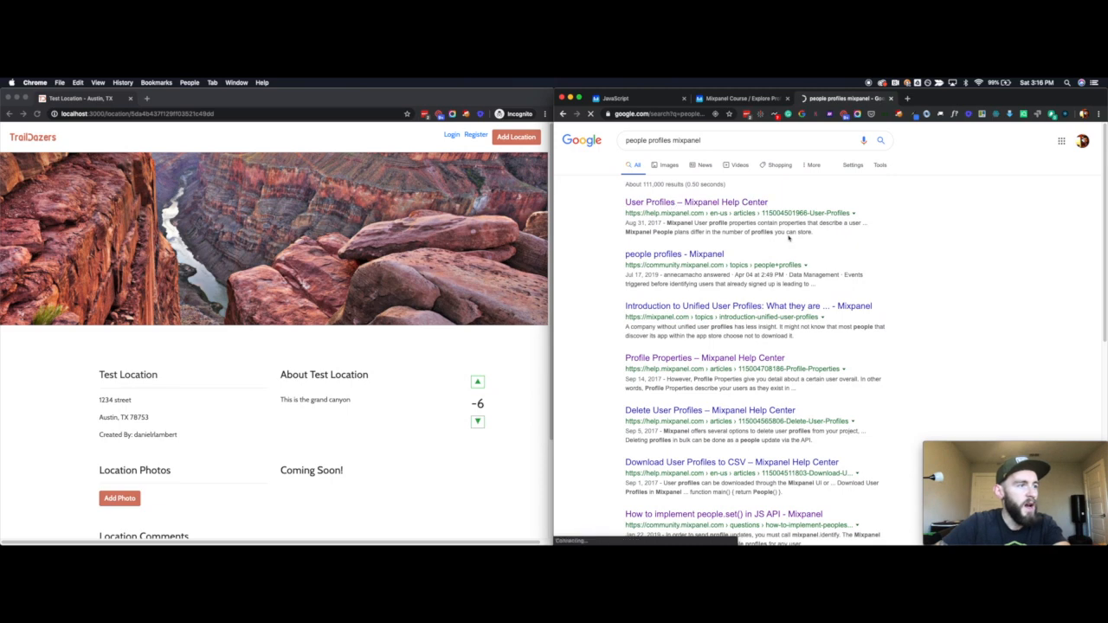
{"action": "left_click", "coordinate": [695, 202]}
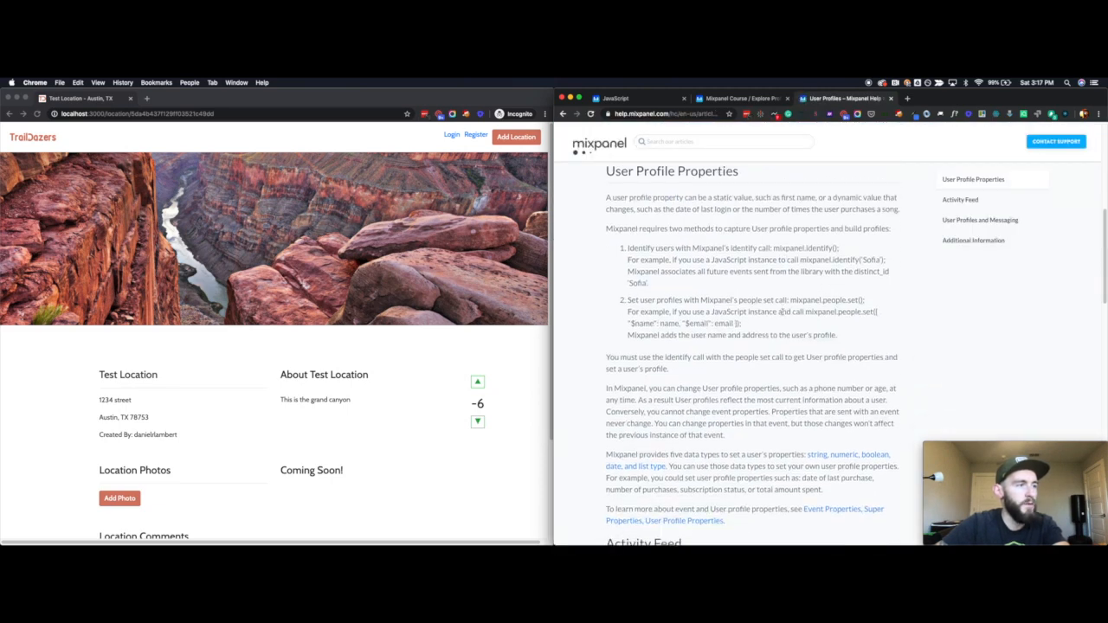
Open the Profile Properties article and read its Reserved Properties down to List Properties.
{"action": "scroll", "scroll_direction": "down", "scroll_amount": 3}
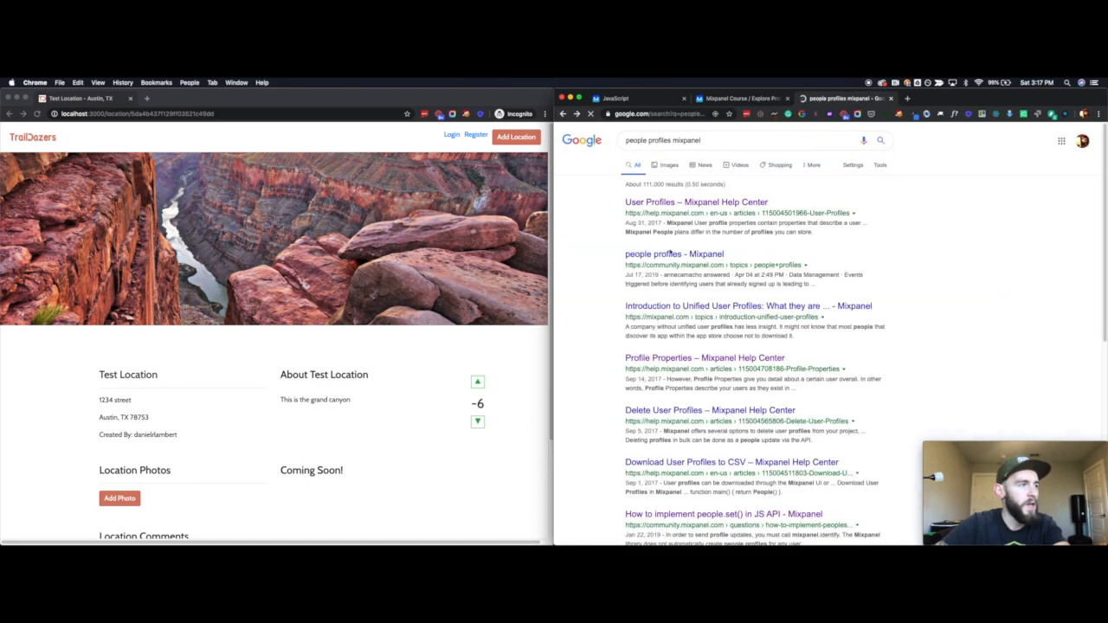
{"action": "left_click", "coordinate": [704, 358]}
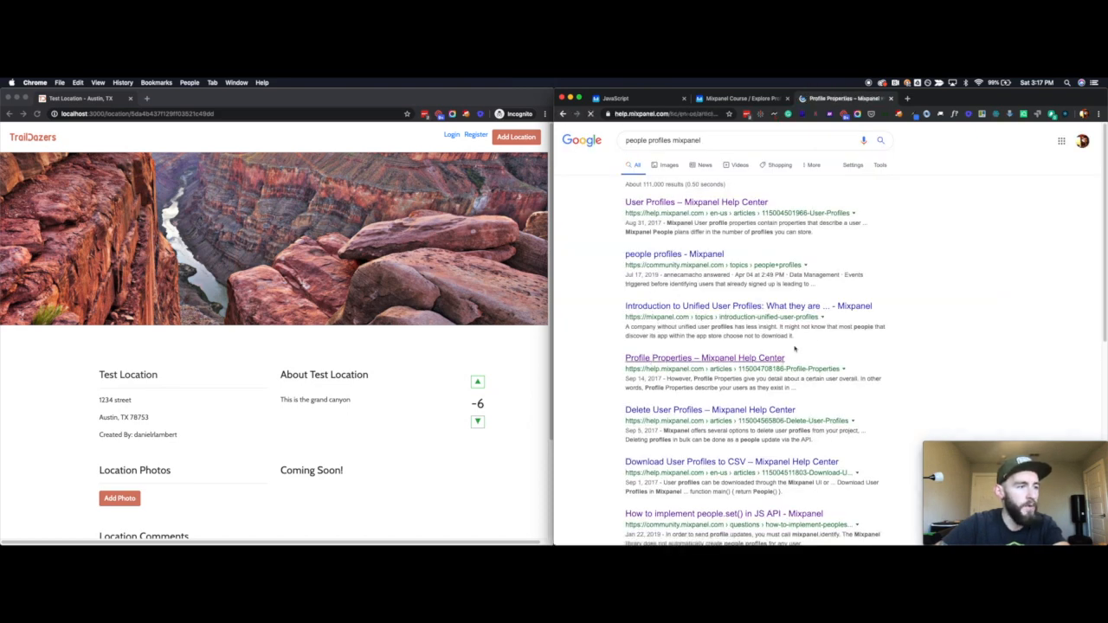
{"action": "left_click", "coordinate": [703, 358]}
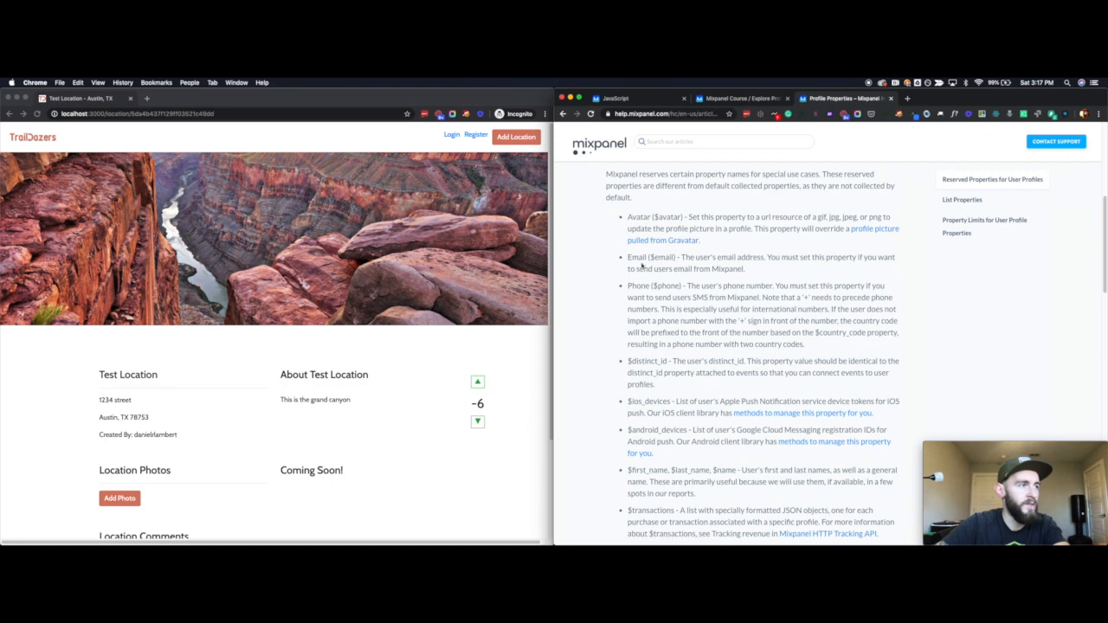
{"action": "scroll", "scroll_direction": "down", "scroll_amount": 3}
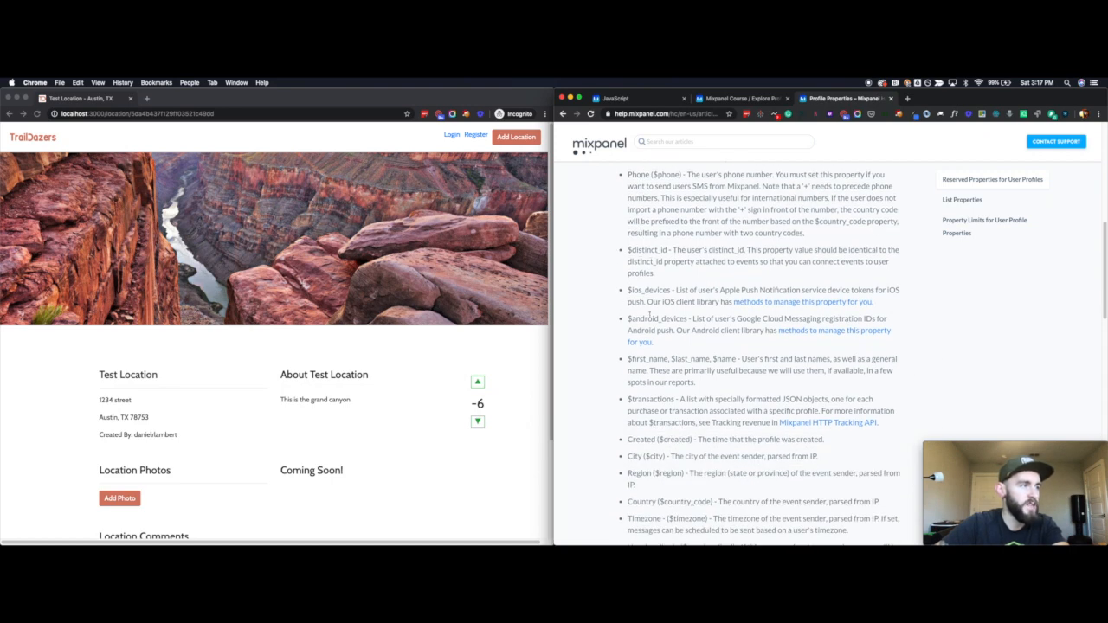
{"action": "scroll", "scroll_direction": "down", "scroll_amount": 3}
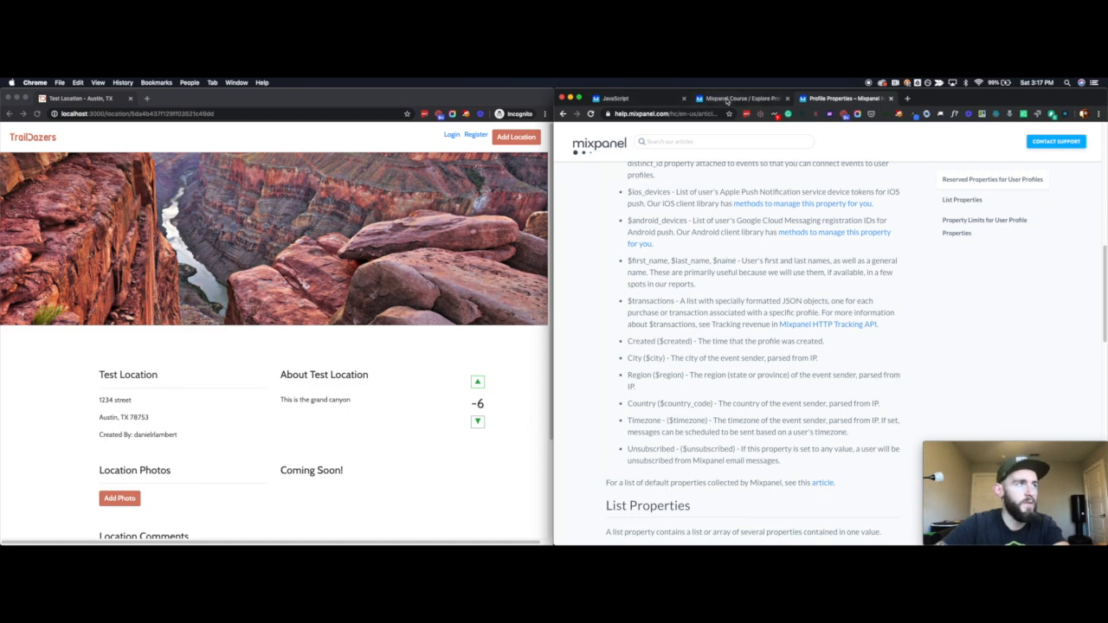
Check the user profile in Explore, then return to the Setting Profile Properties docs.
{"action": "left_click", "coordinate": [839, 98]}
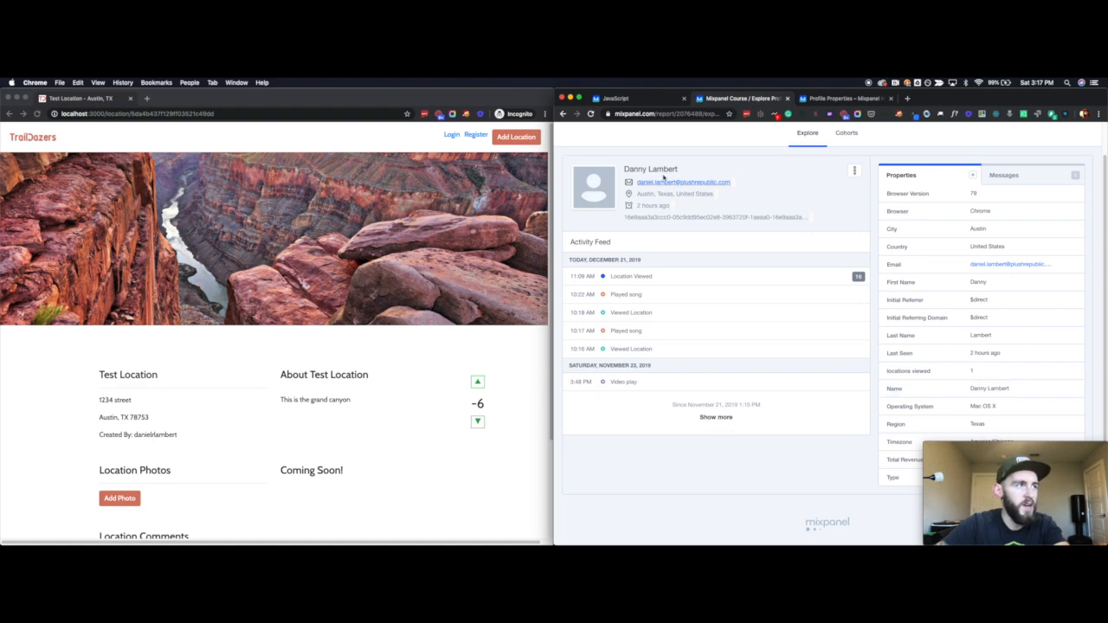
{"action": "left_click", "coordinate": [614, 98]}
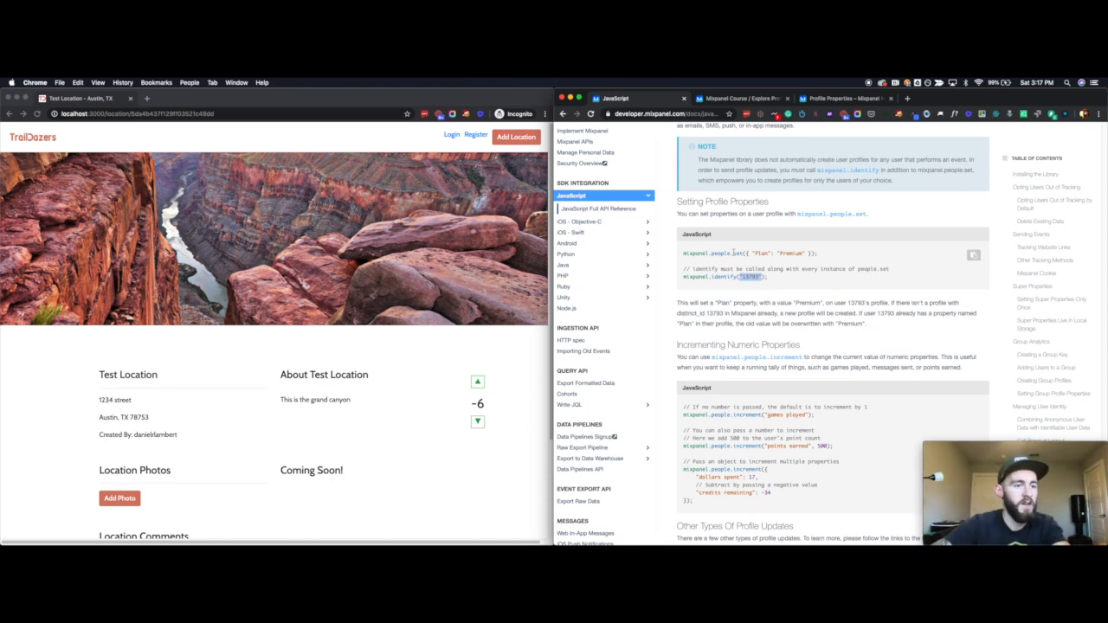
Read Incrementing Numeric Properties, check the profile's 'locations viewed', then continue toward Tracking Revenue.
{"action": "scroll", "scroll_direction": "down", "scroll_amount": 3}
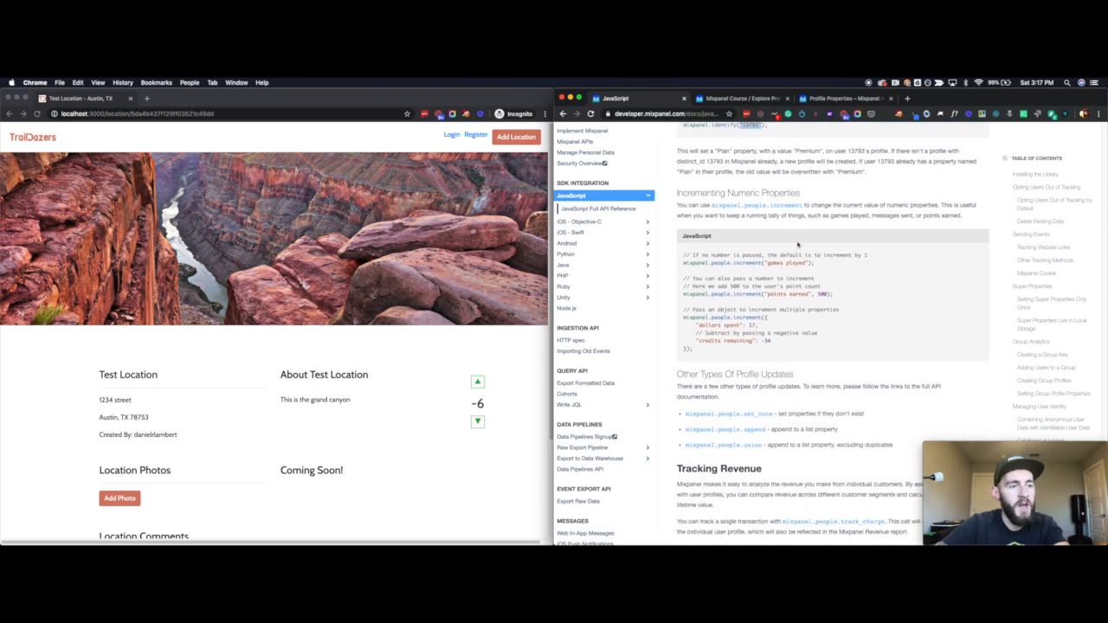
{"action": "scroll", "scroll_direction": "down", "scroll_amount": 3}
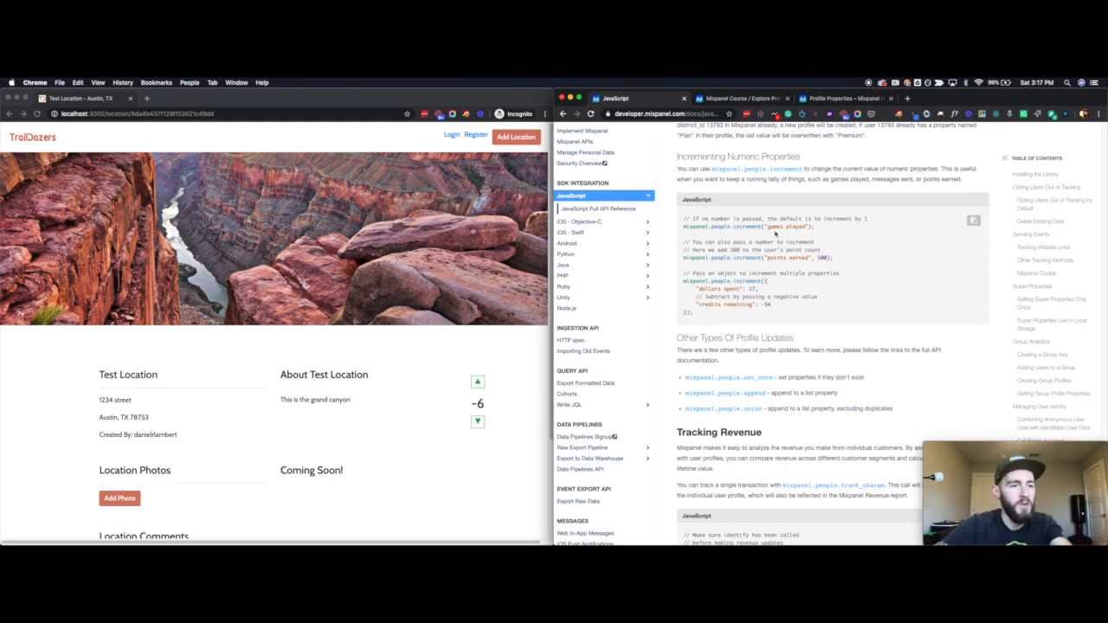
{"action": "mouse_move", "coordinate": [839, 261]}
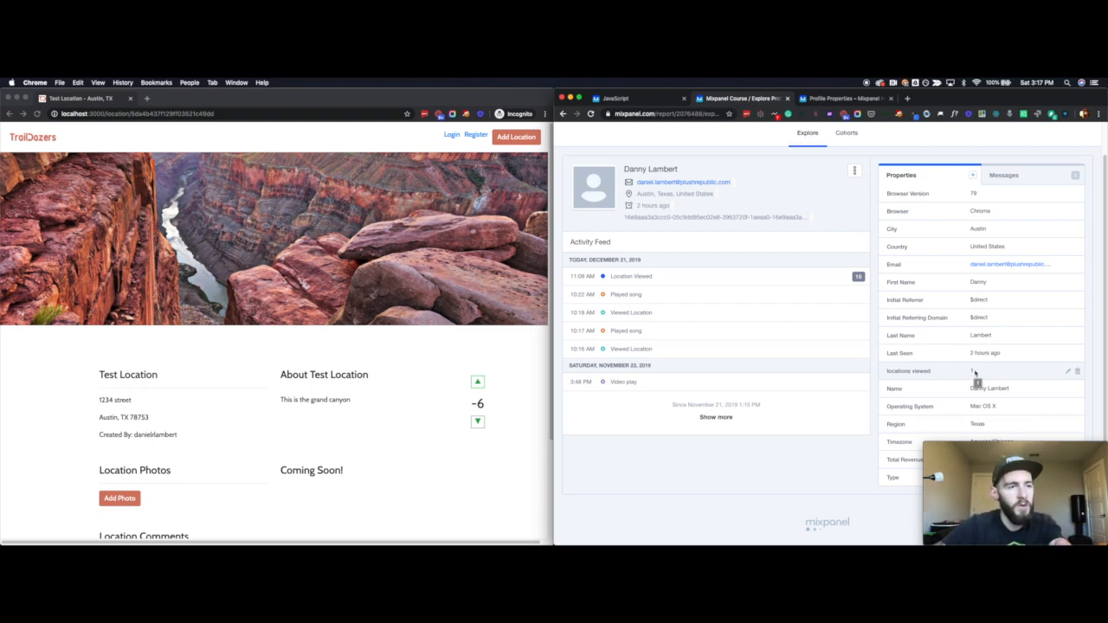
{"action": "left_click", "coordinate": [614, 98]}
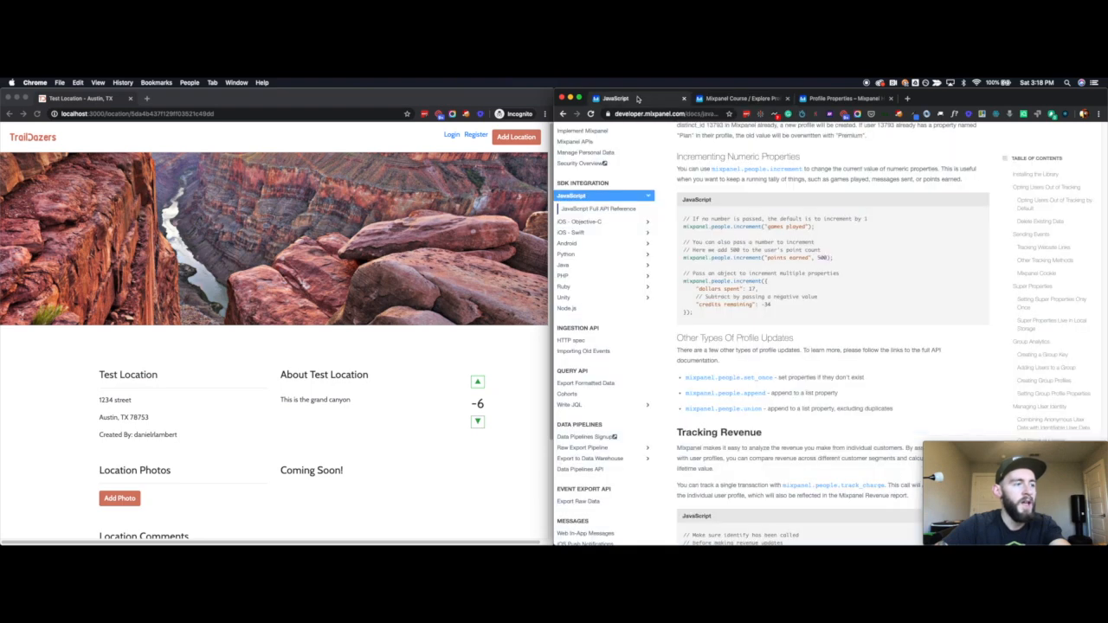
{"action": "scroll", "scroll_direction": "down", "scroll_amount": 3}
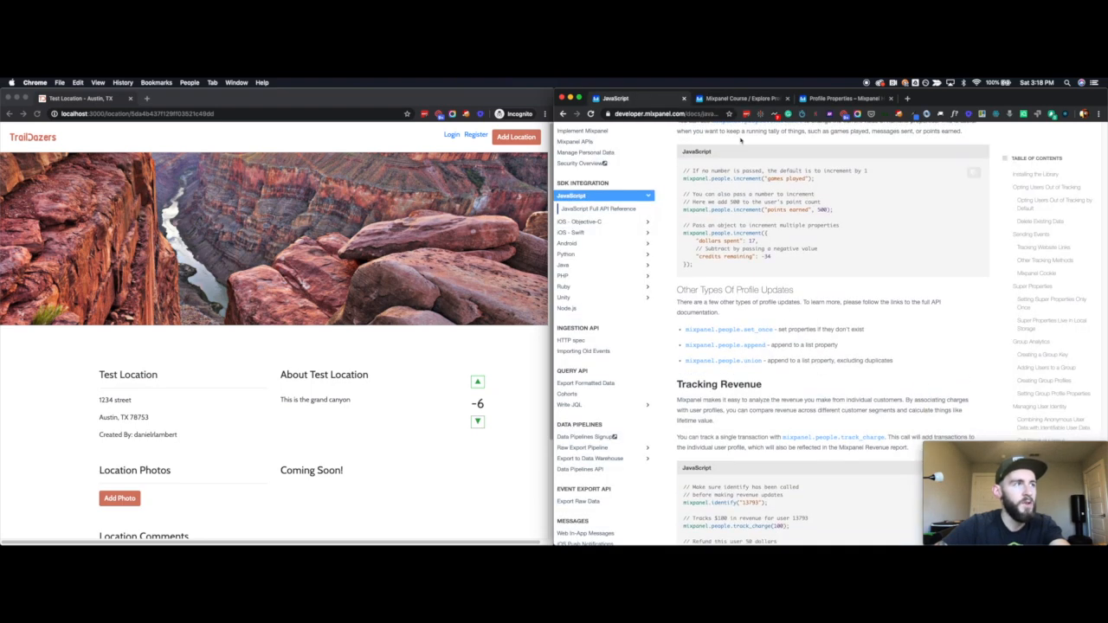
Bring the full track_charge sample into view, covering charges, a refund and a dated charge.
{"action": "scroll", "scroll_direction": "down", "scroll_amount": 3}
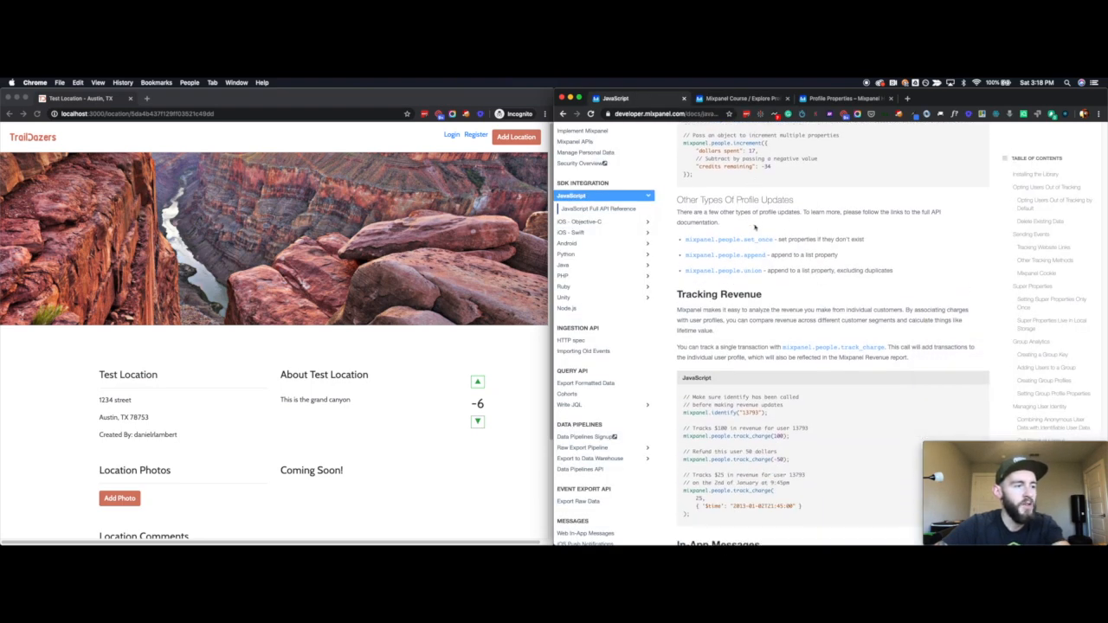
{"action": "scroll", "scroll_direction": "down", "scroll_amount": 3}
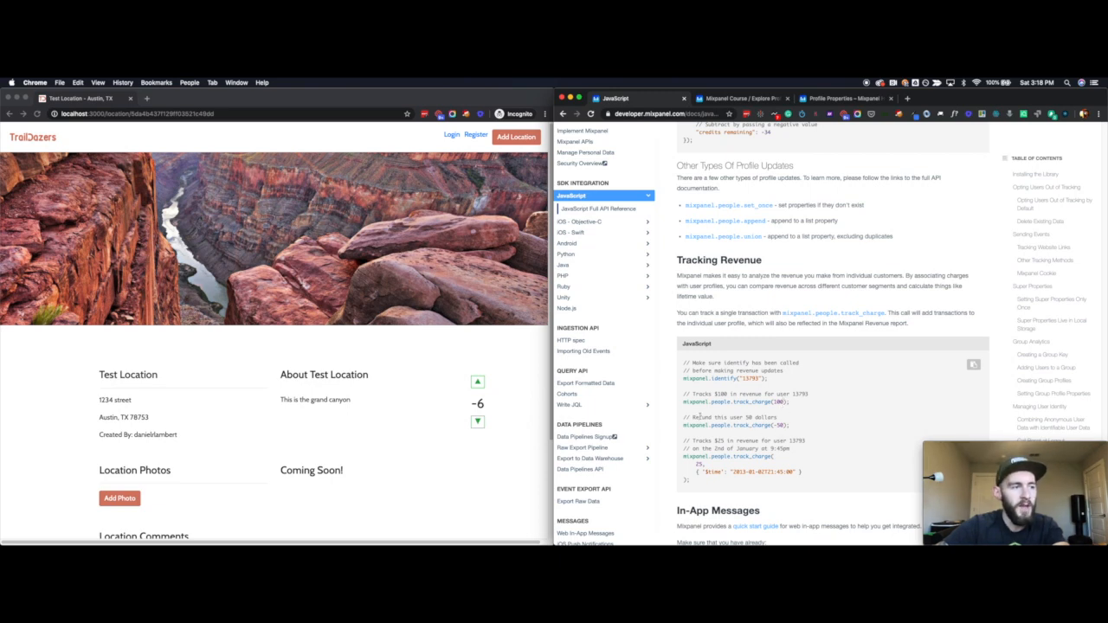
{"action": "mouse_move", "coordinate": [811, 394]}
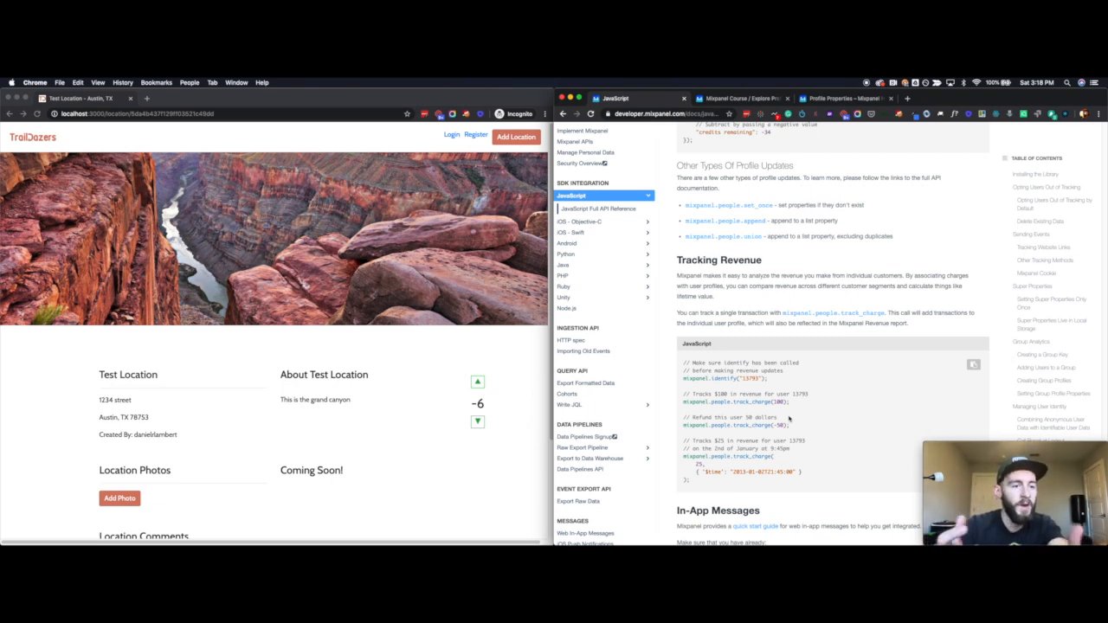
{"action": "scroll", "scroll_direction": "down", "scroll_amount": 3}
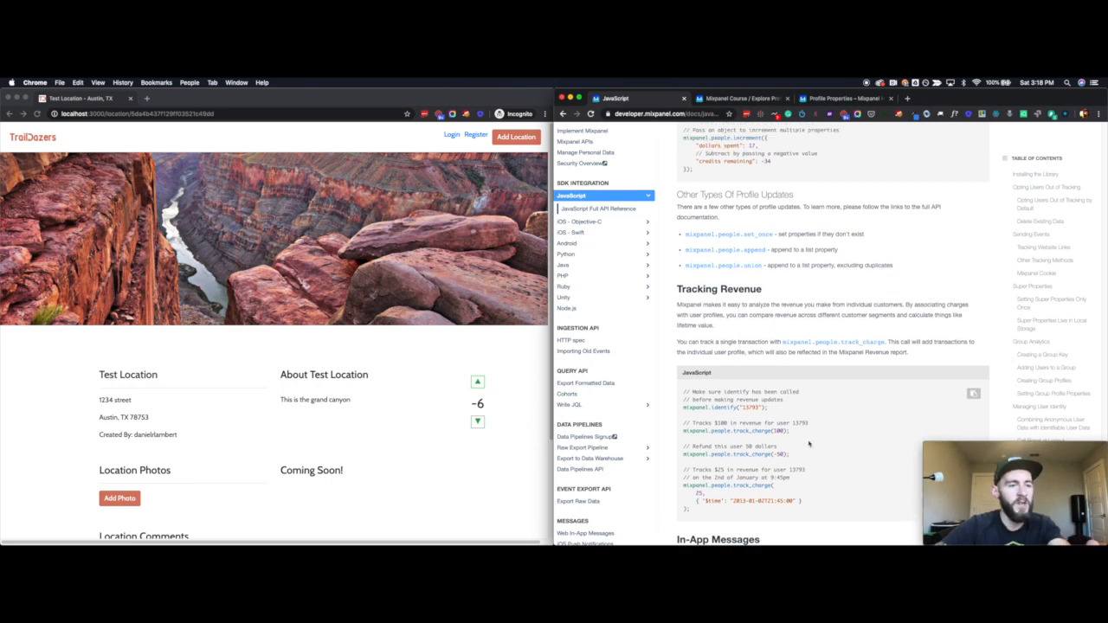